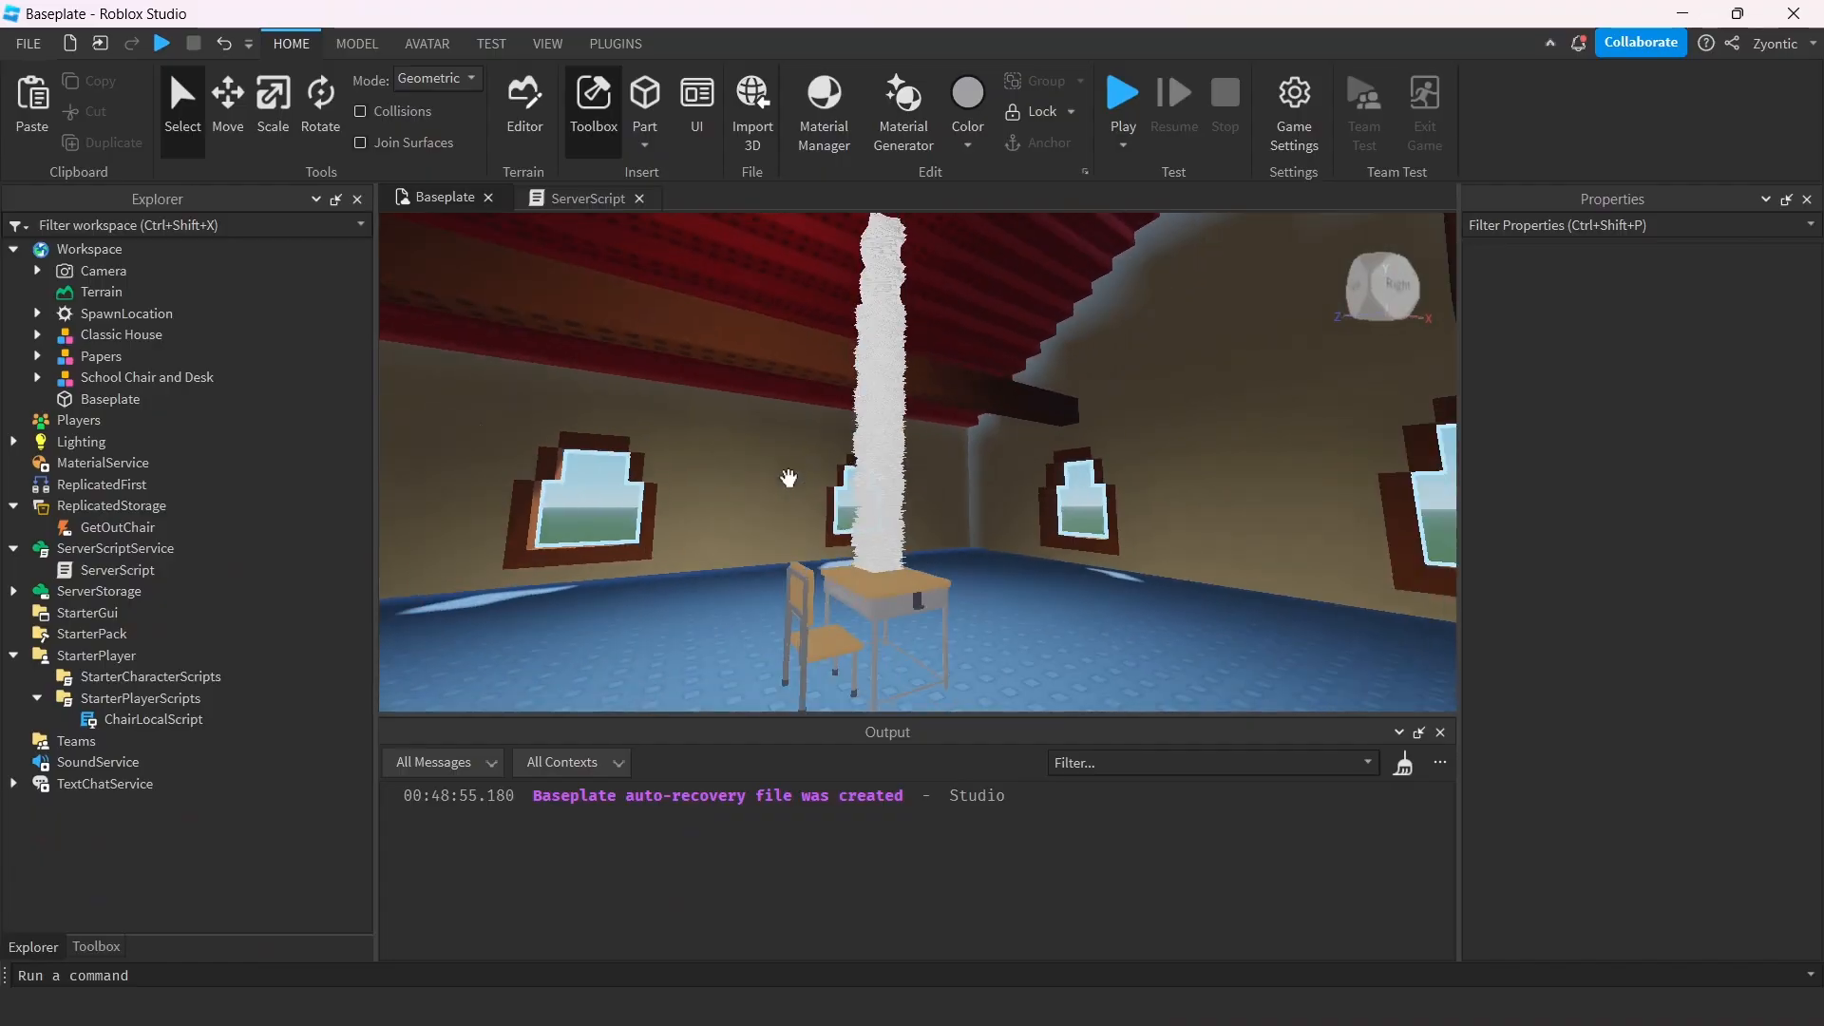
Playtest the LEAVE button, confirm the 'Thank you!' kick, then exit the disconnected session
left_click(1122, 92)
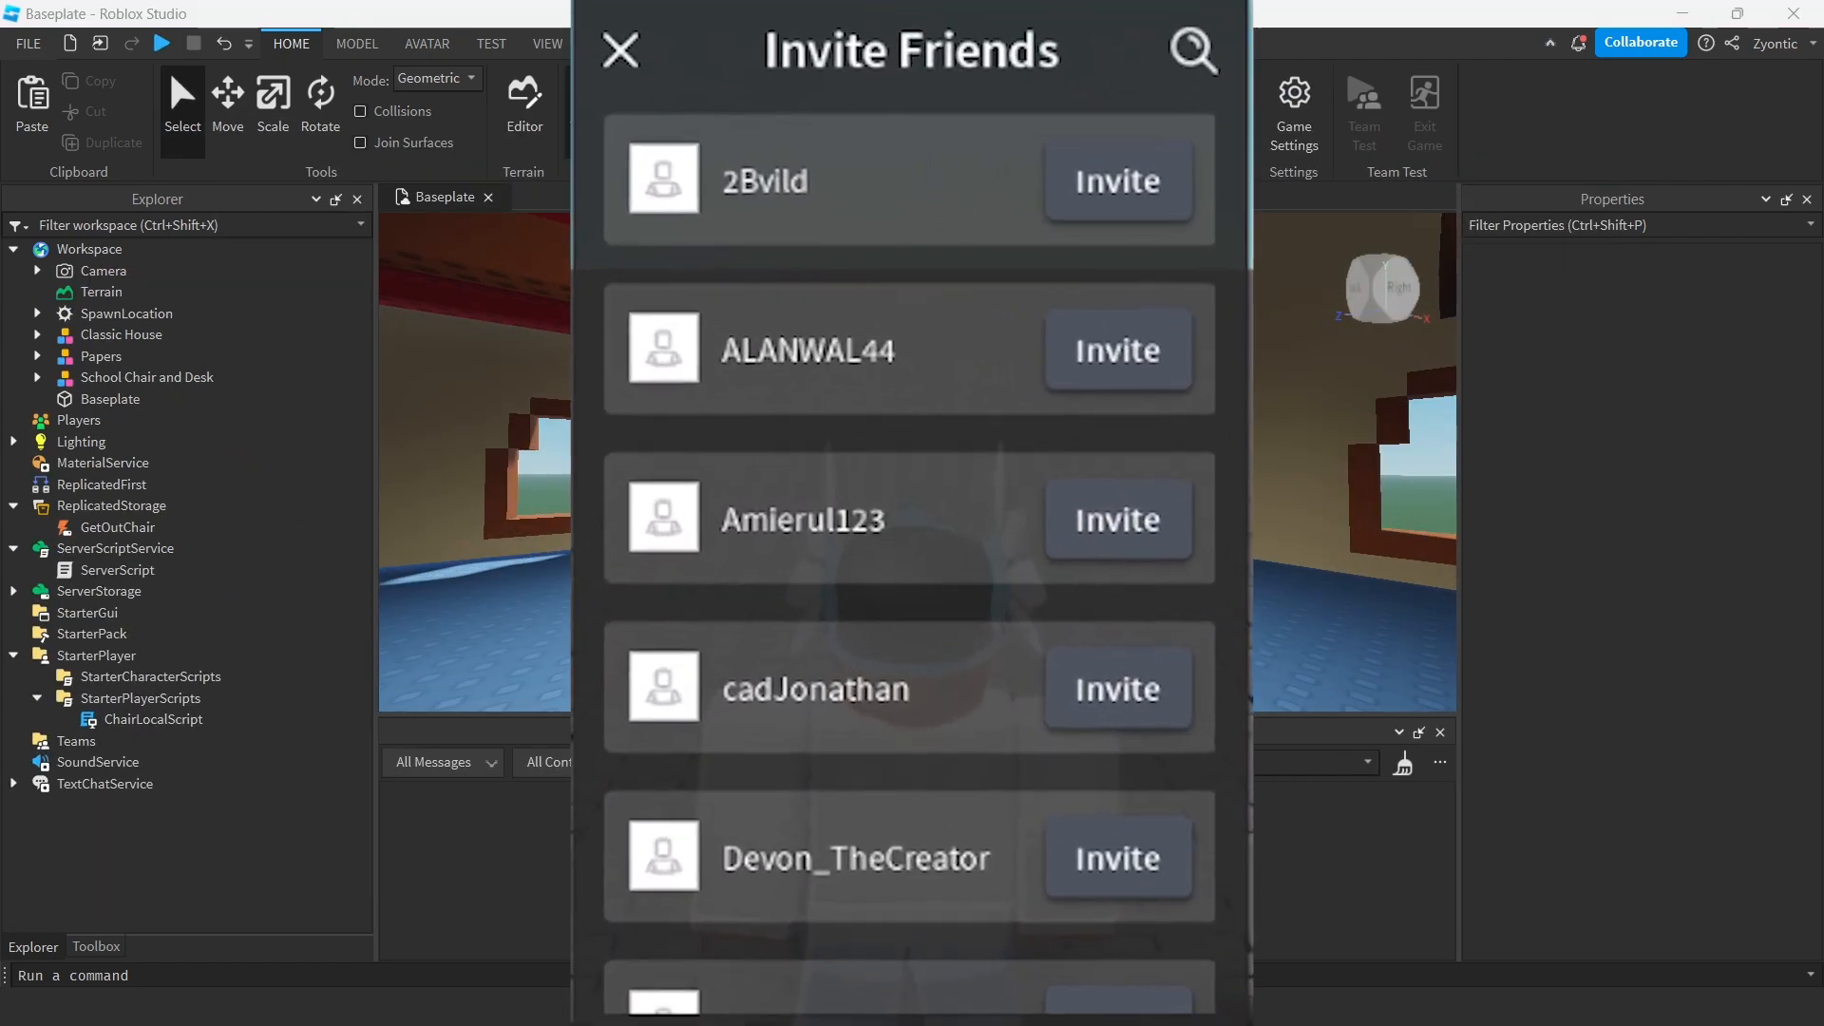
left_click(620, 48)
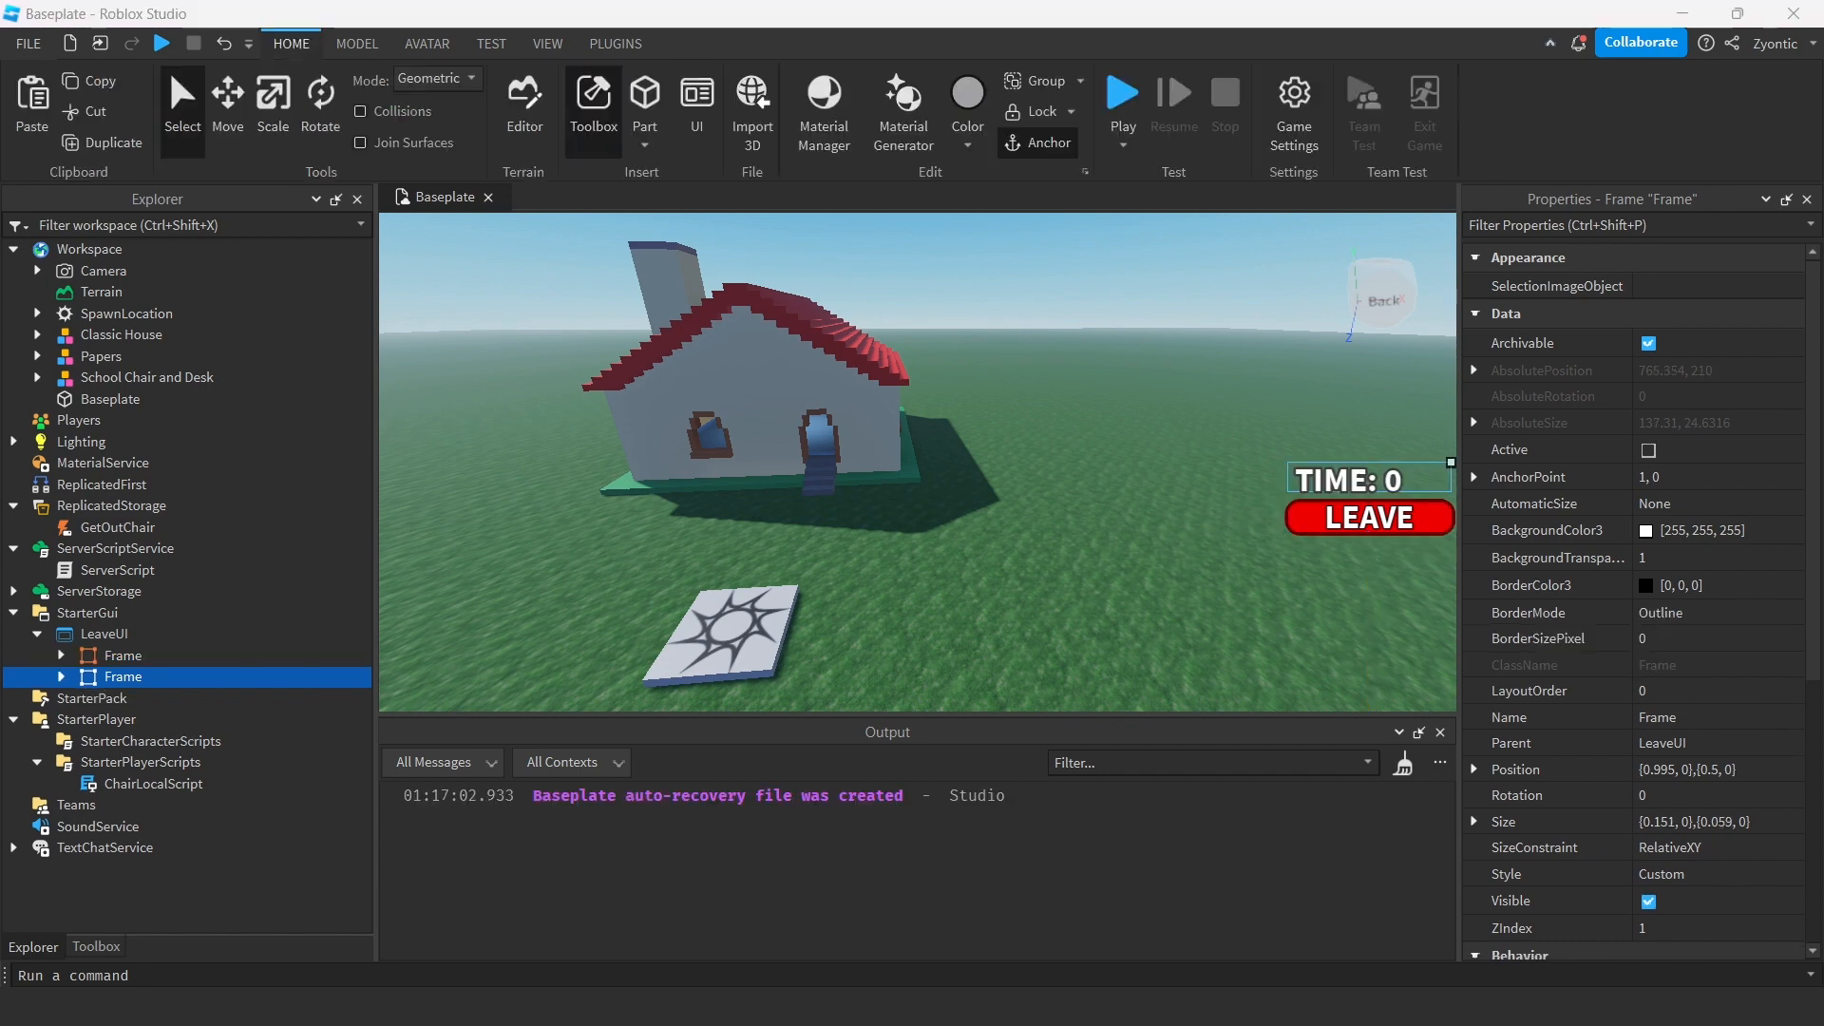
mouse_move(950, 567)
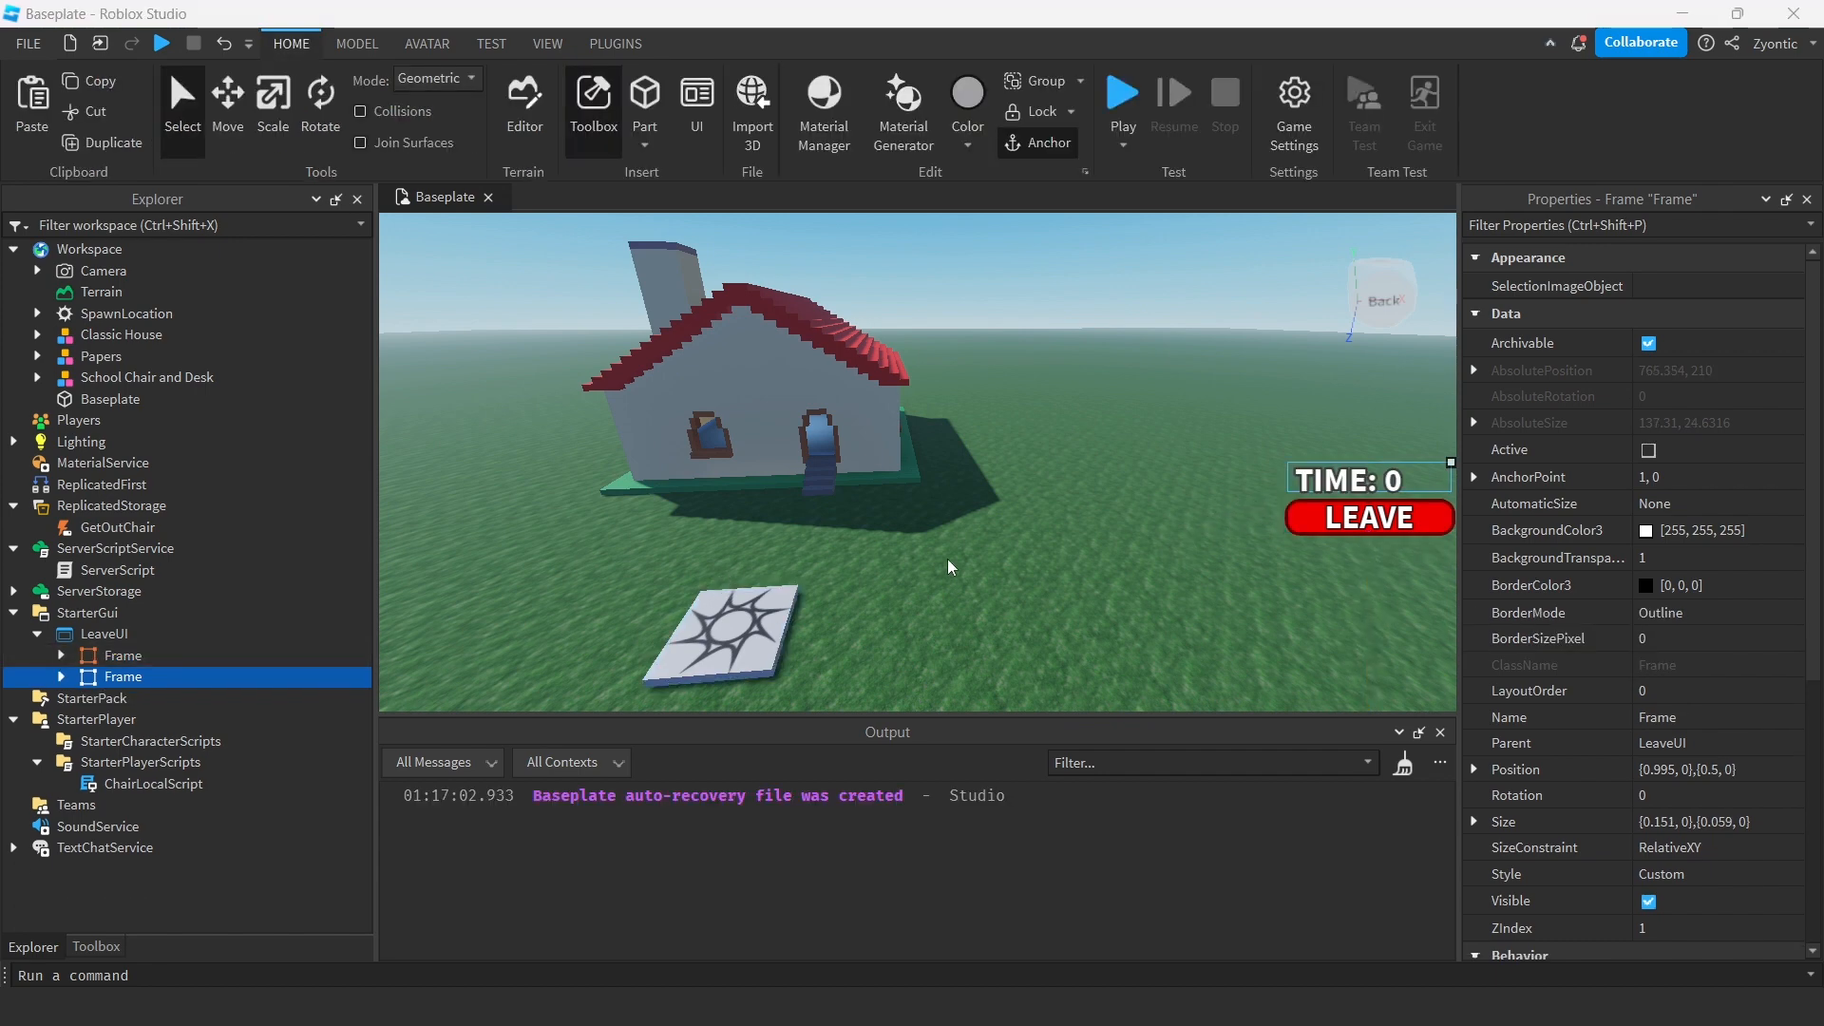
left_click(1122, 92)
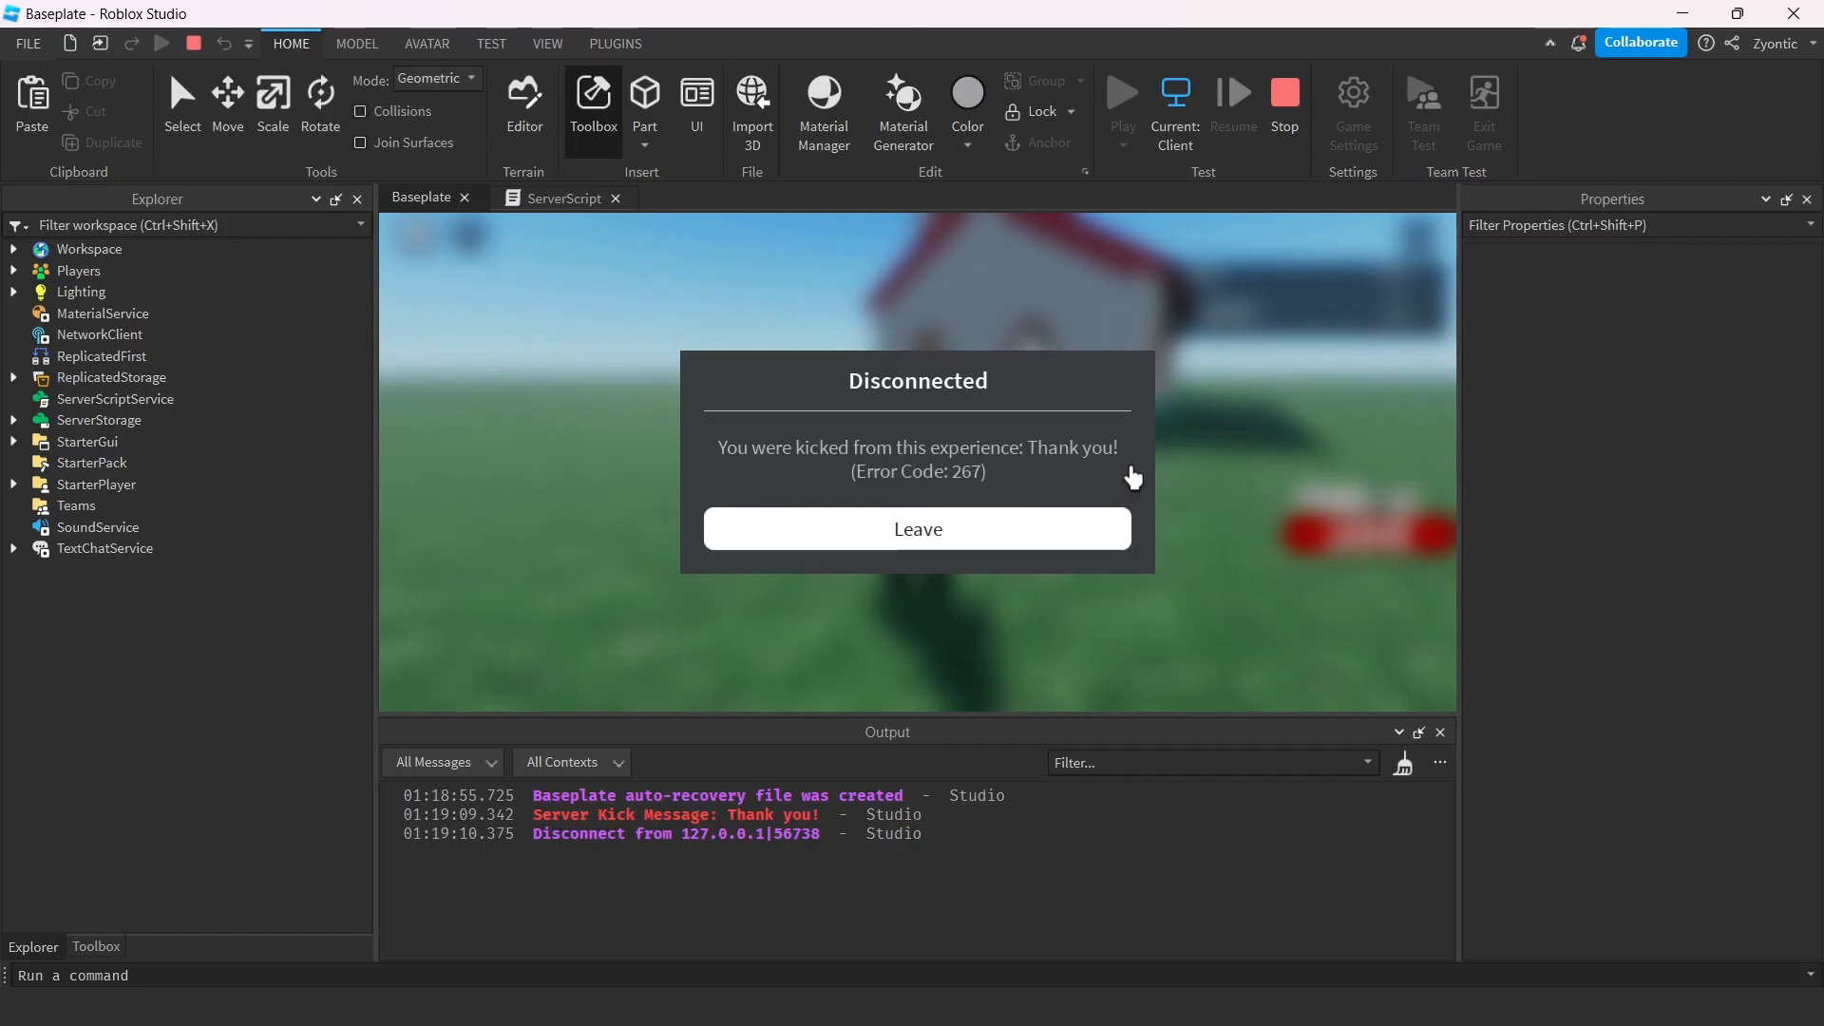
left_click(918, 528)
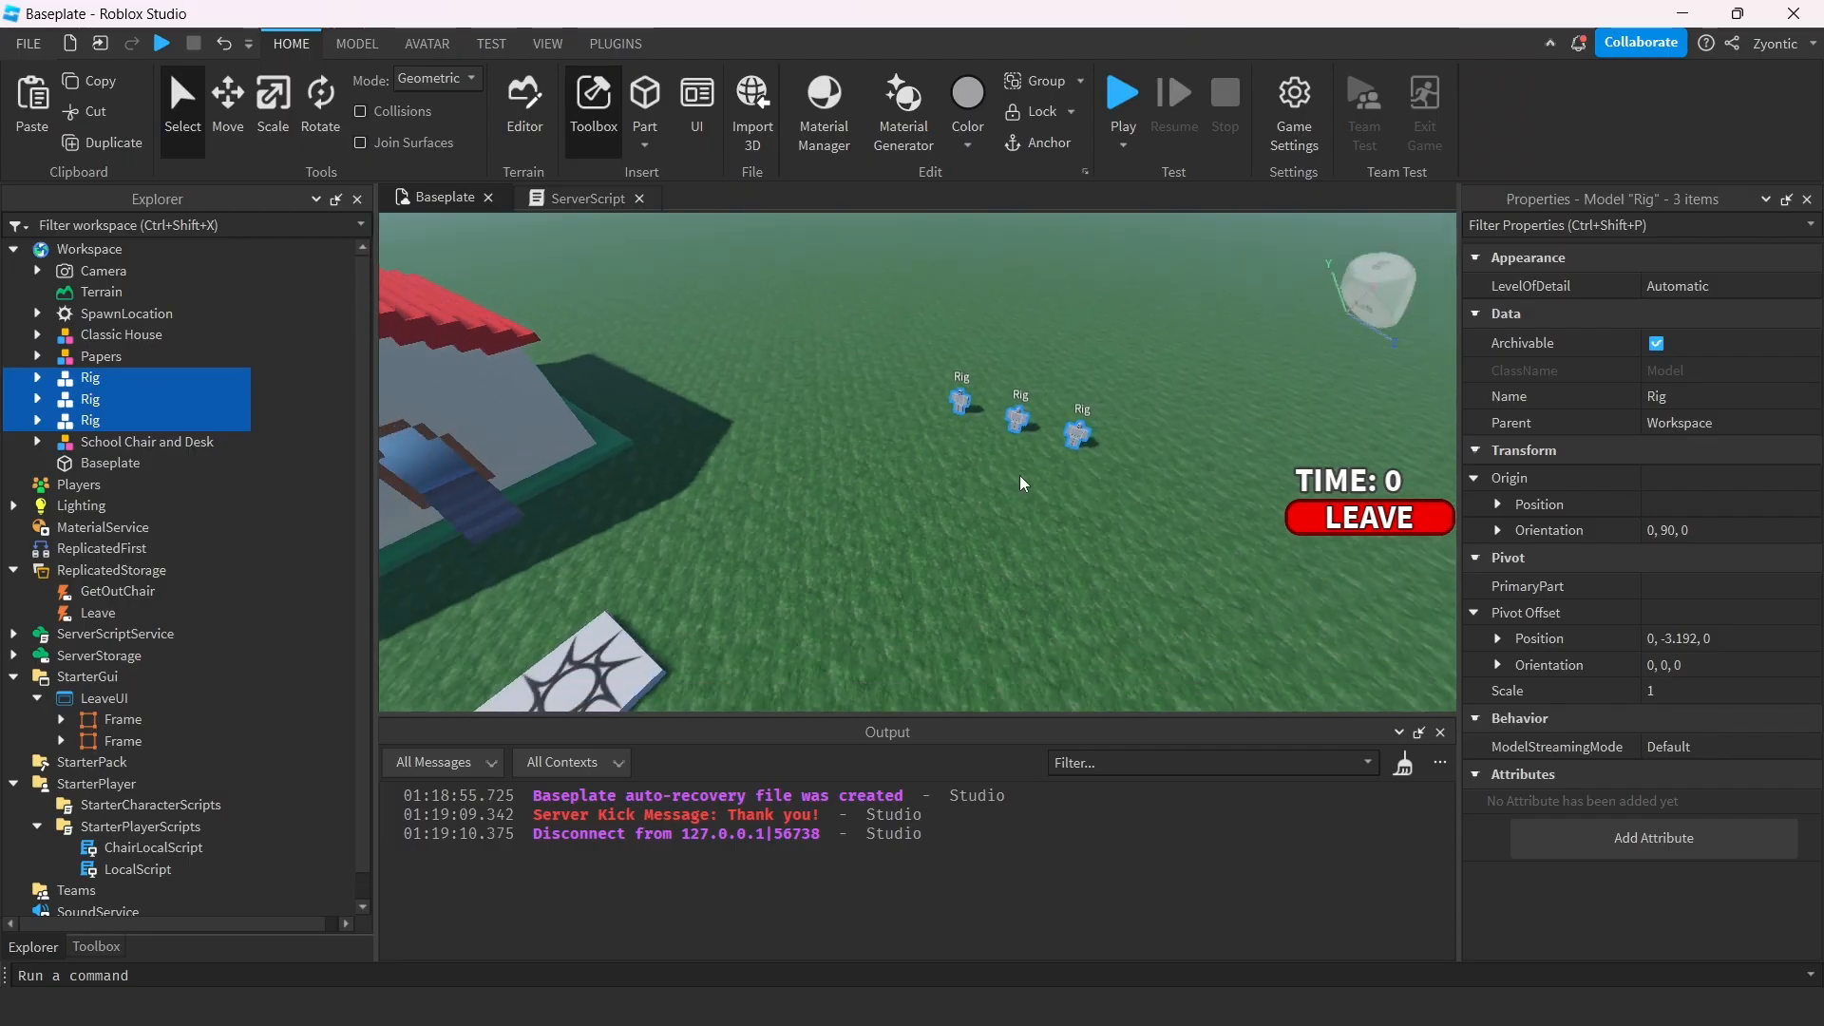
Rename the three selected rigs to Bully and spread them apart on the grass
left_click(228, 99)
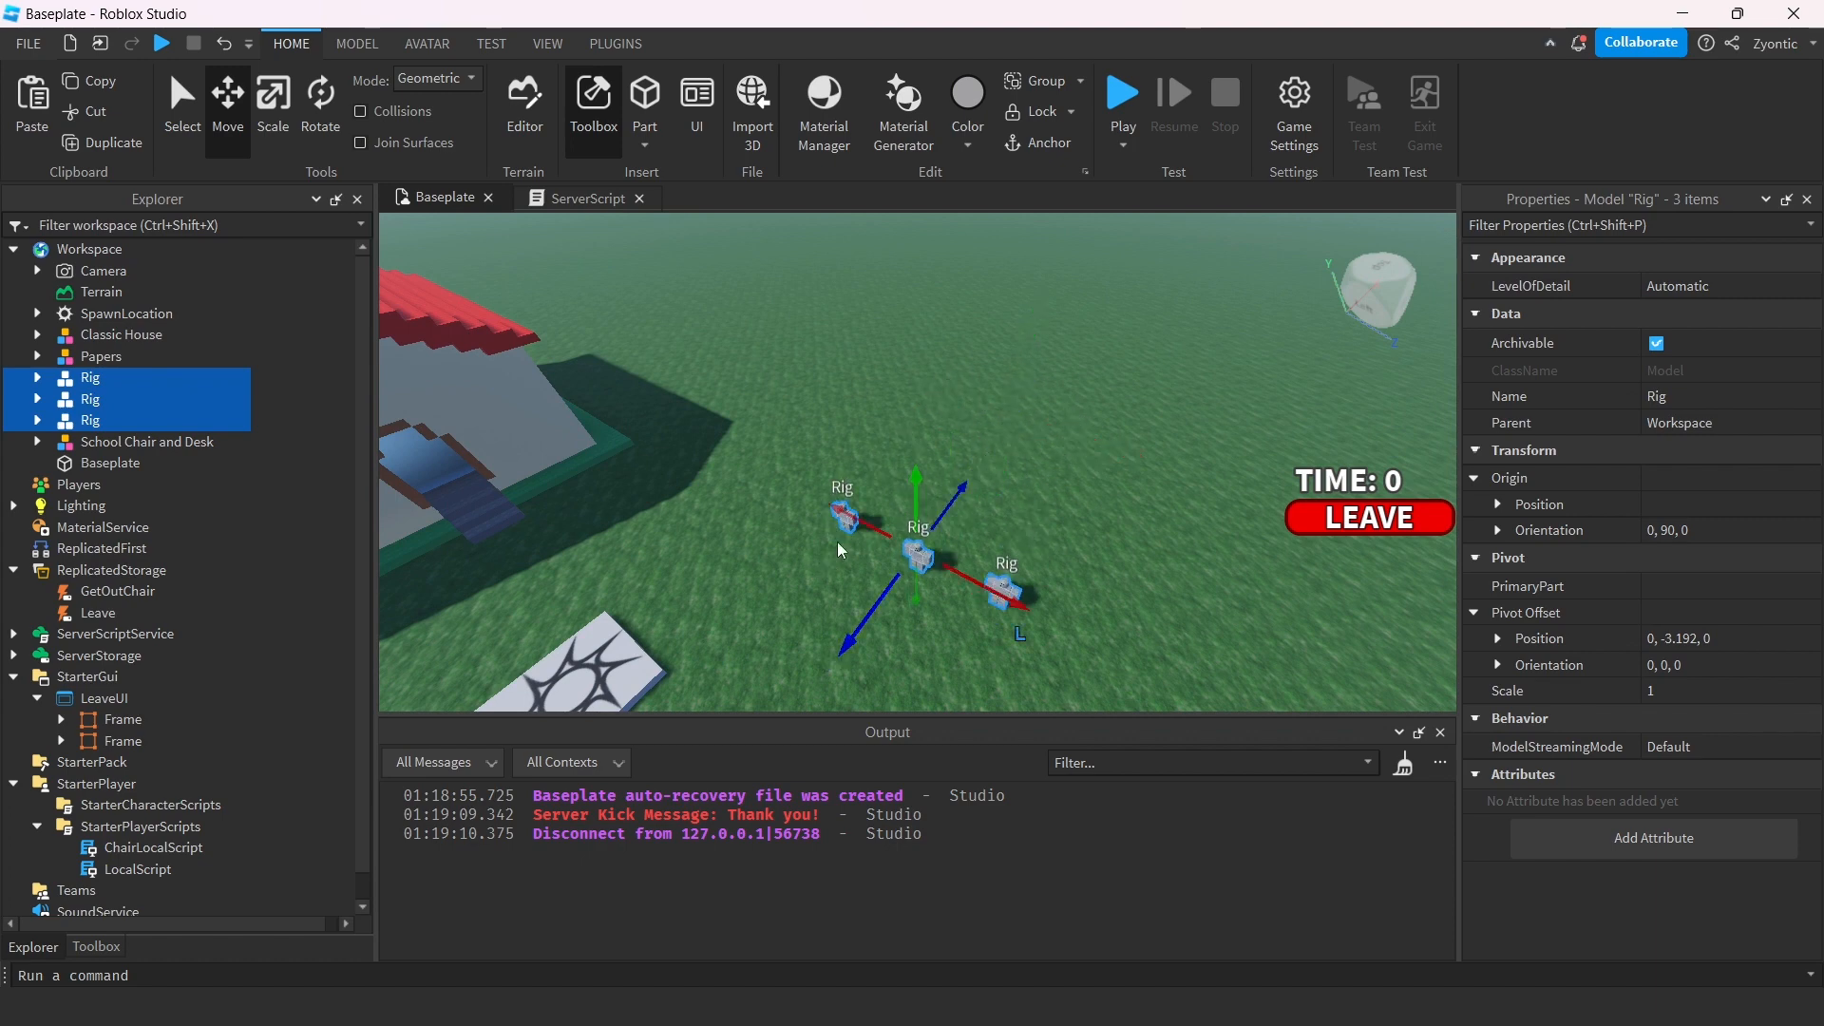
type("Bully")
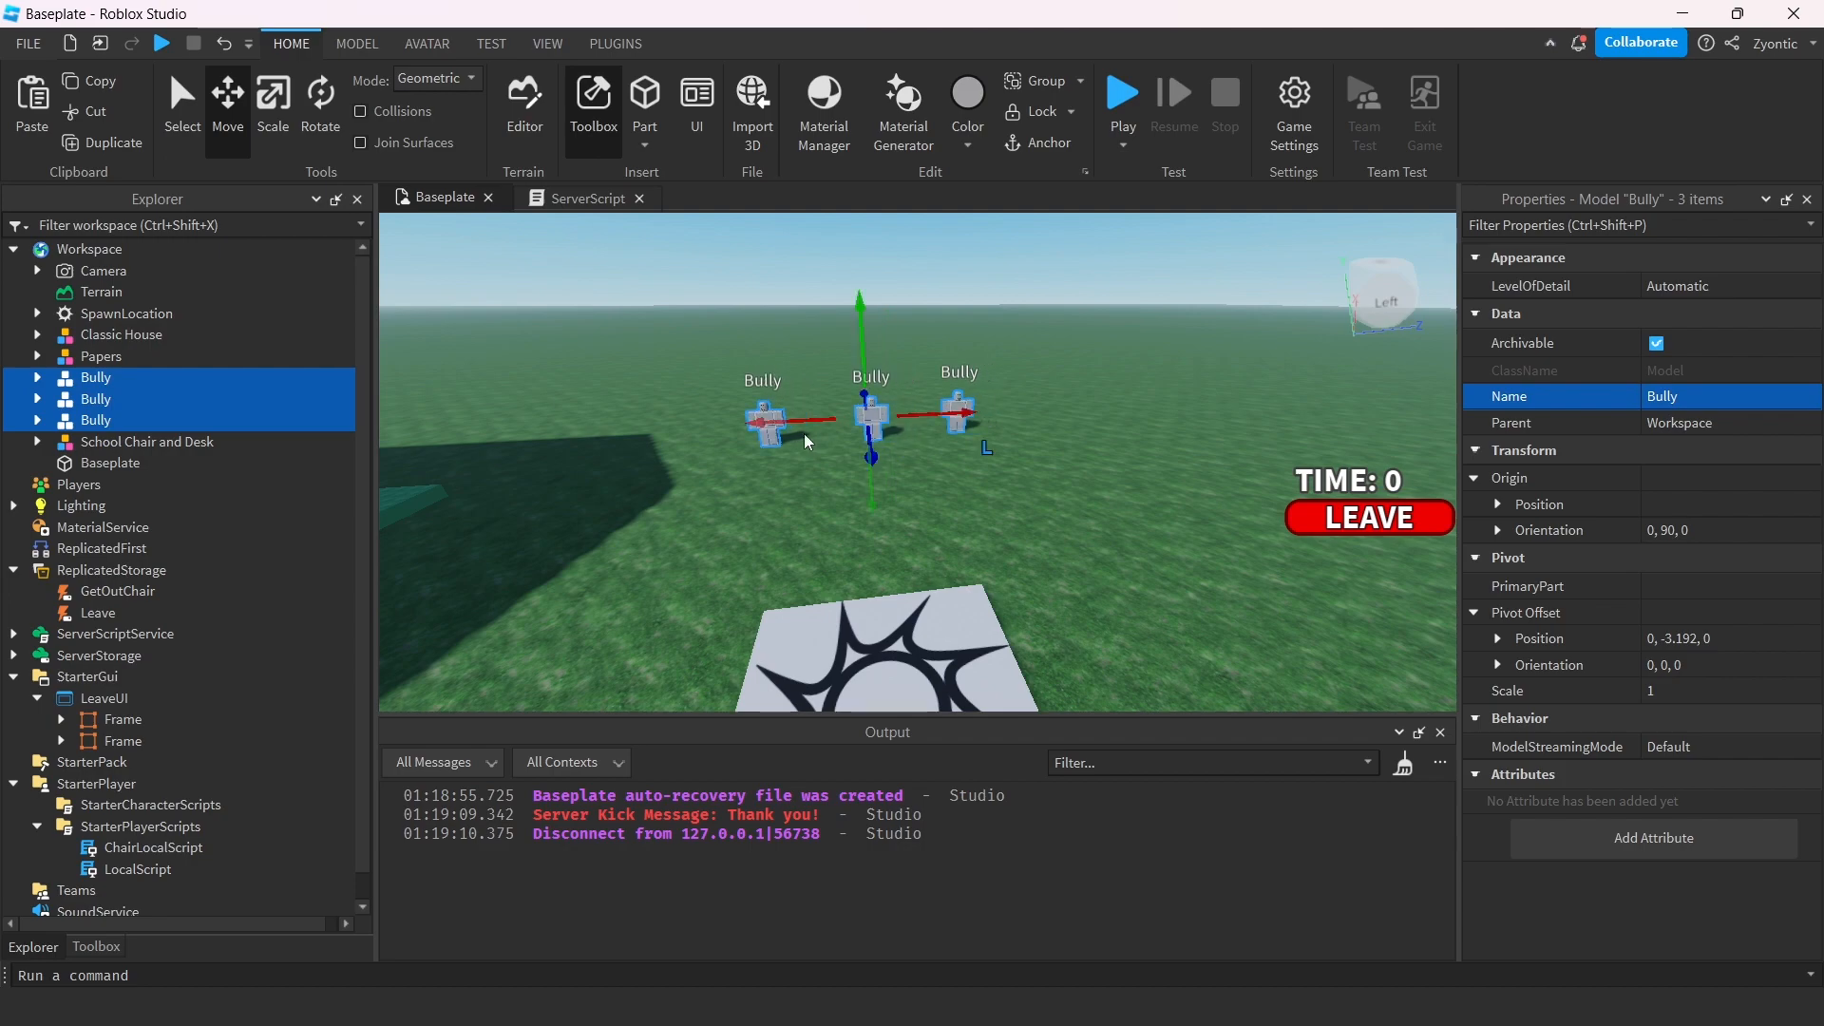
left_click(1123, 92)
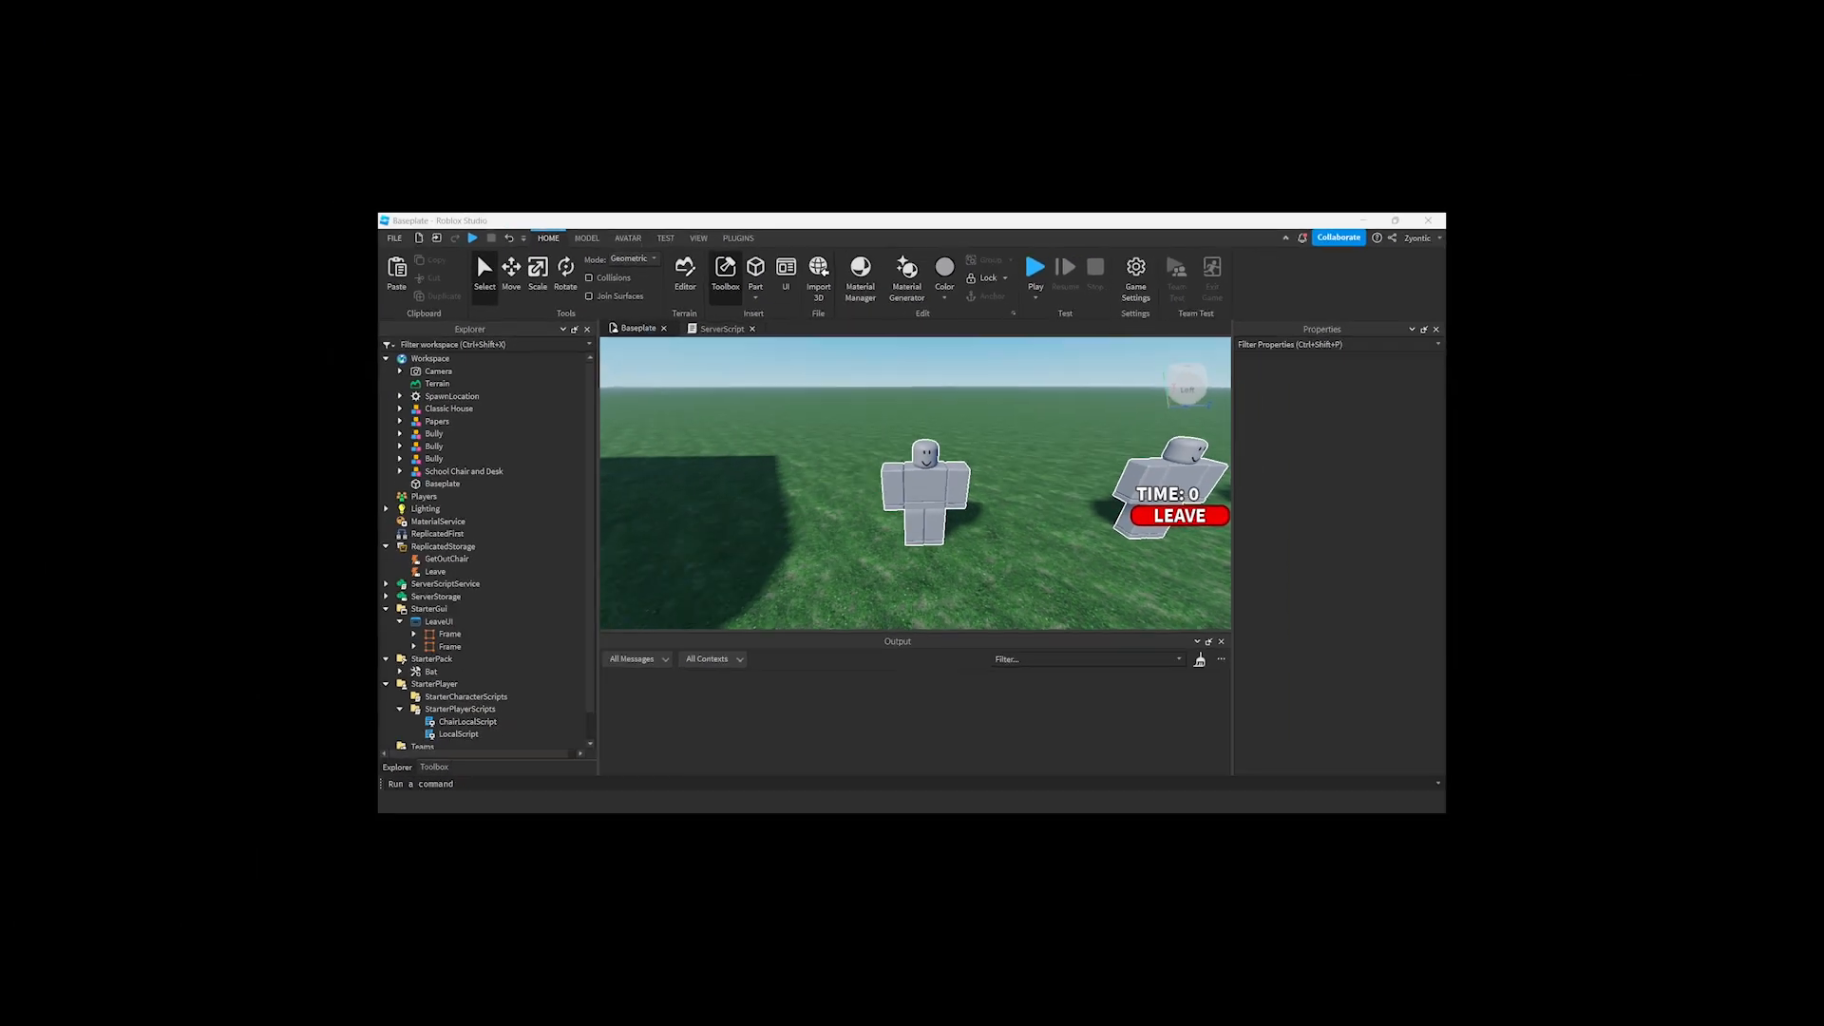
left_click(1396, 219)
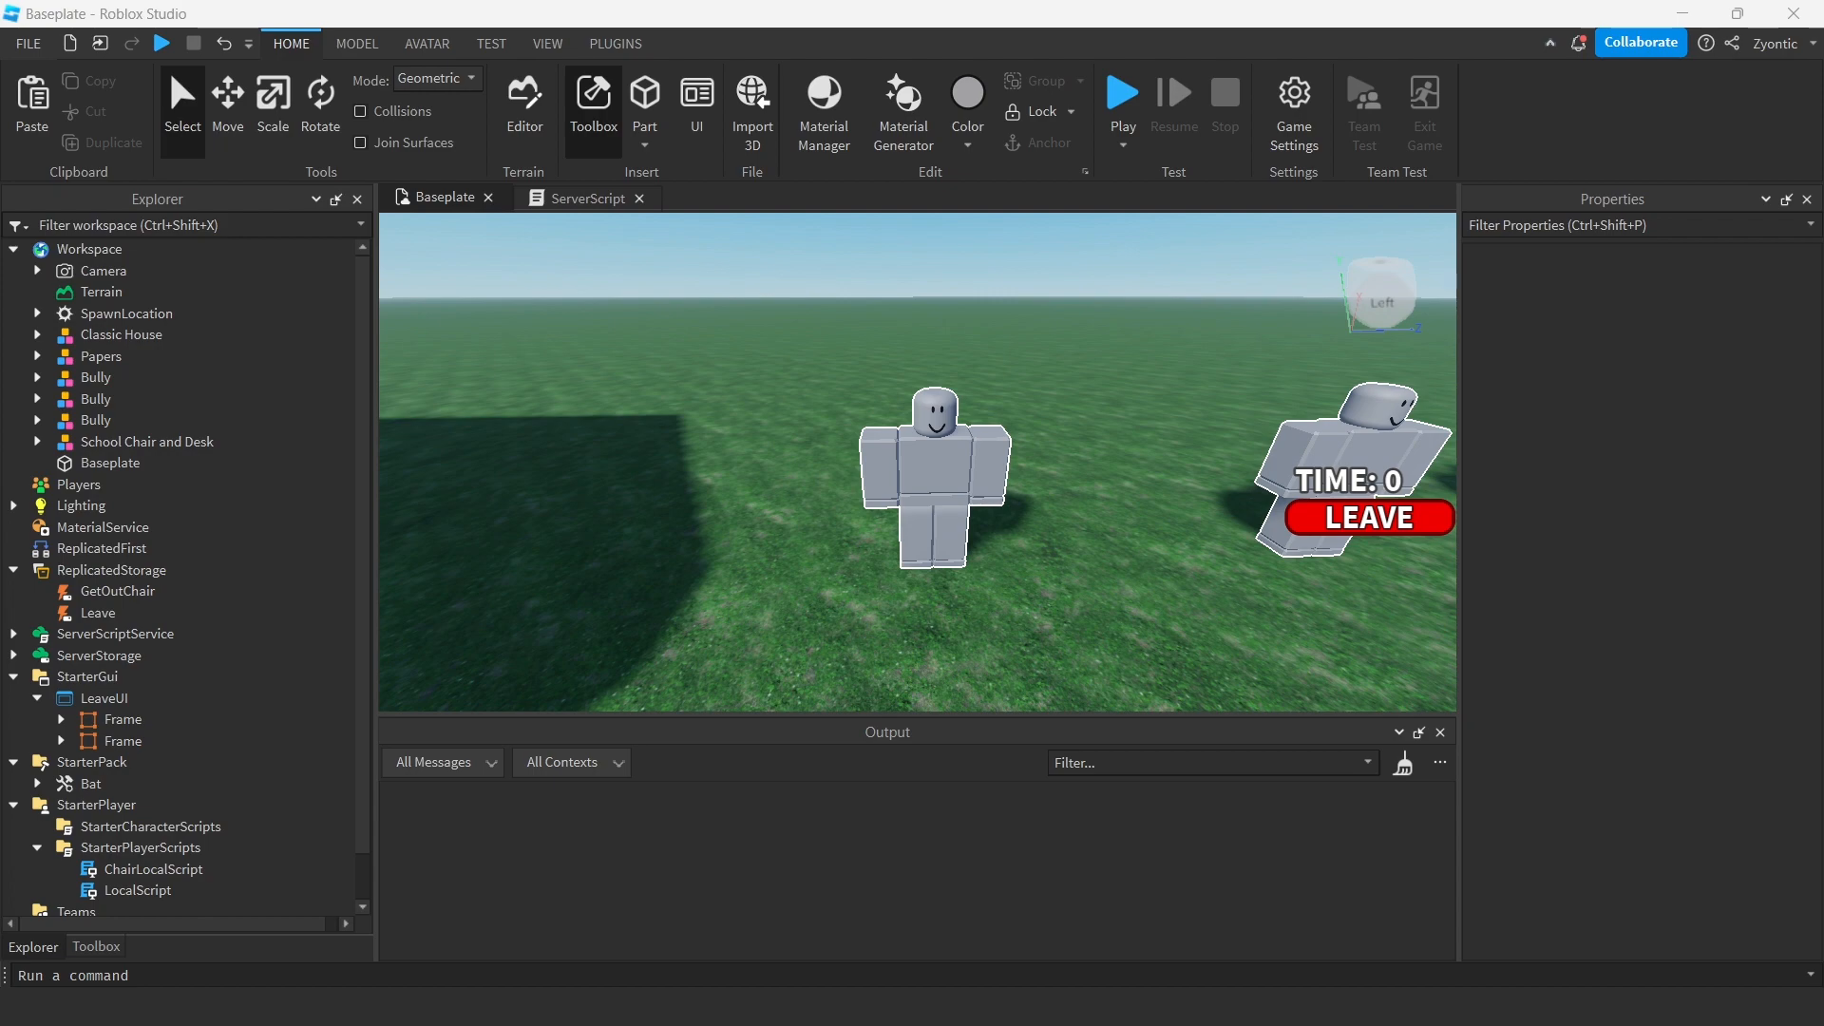
left_click(1122, 92)
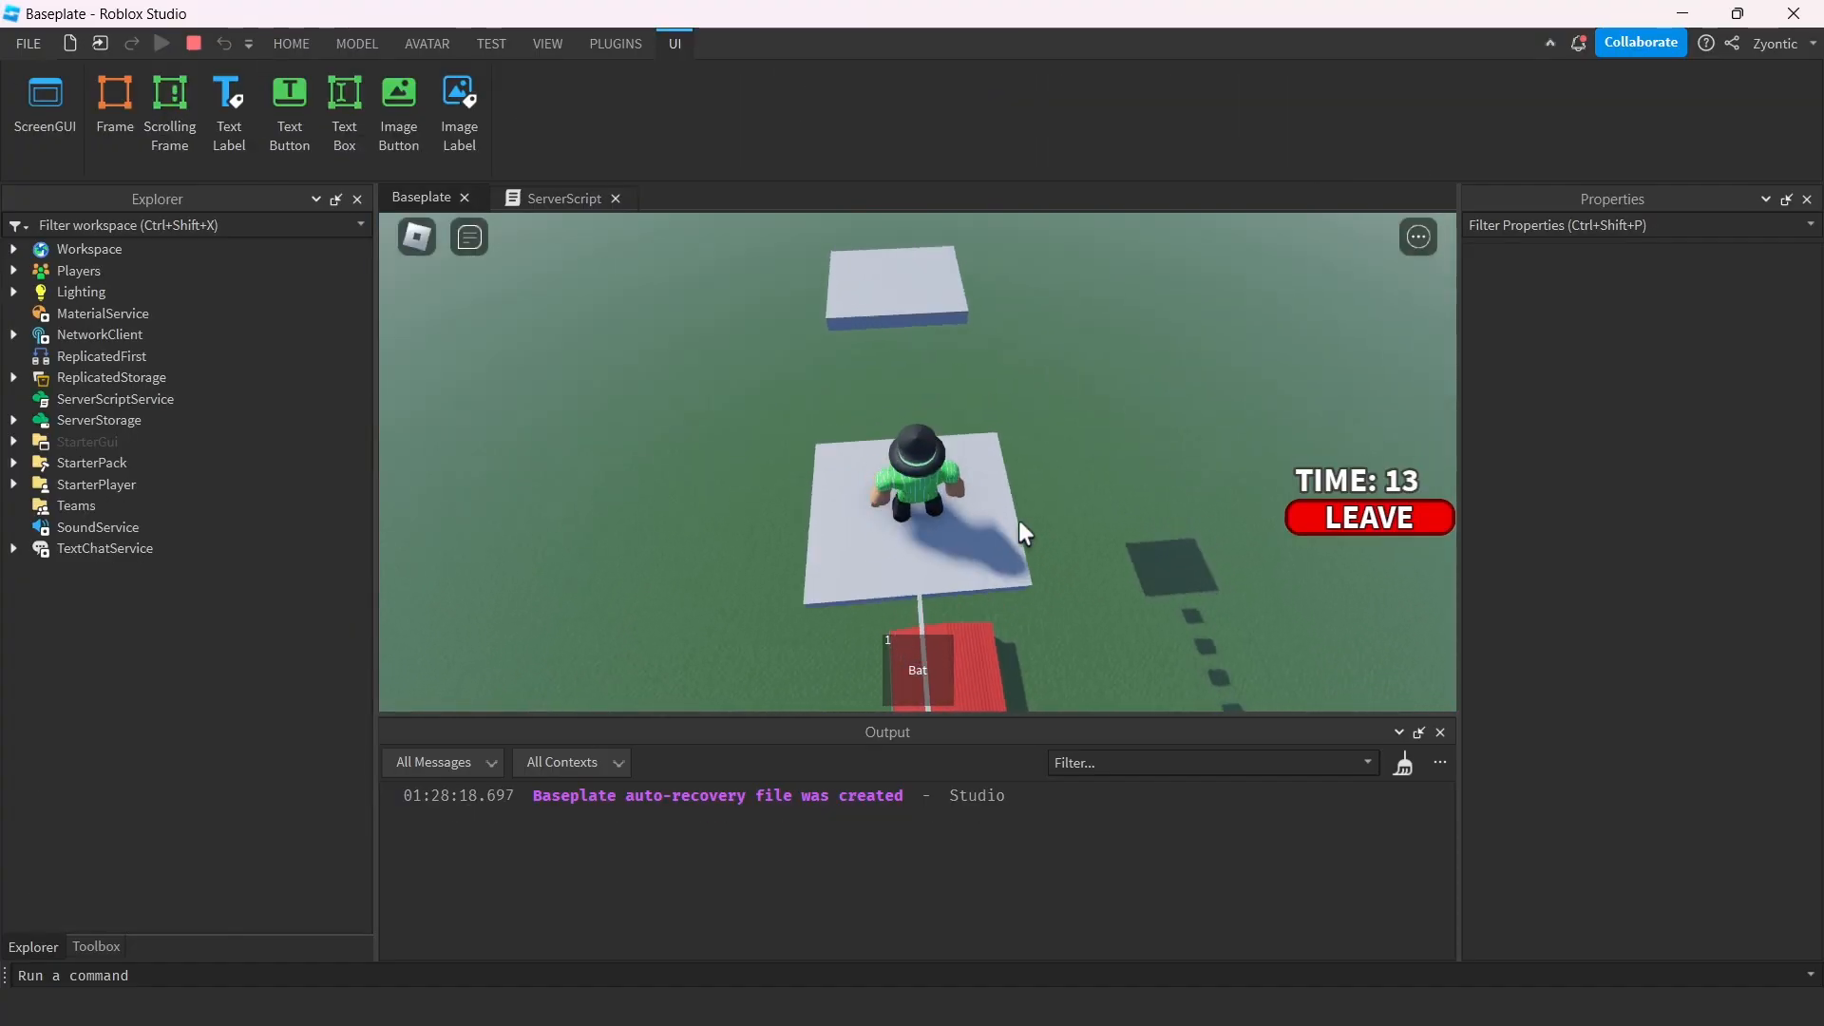
left_click(291, 42)
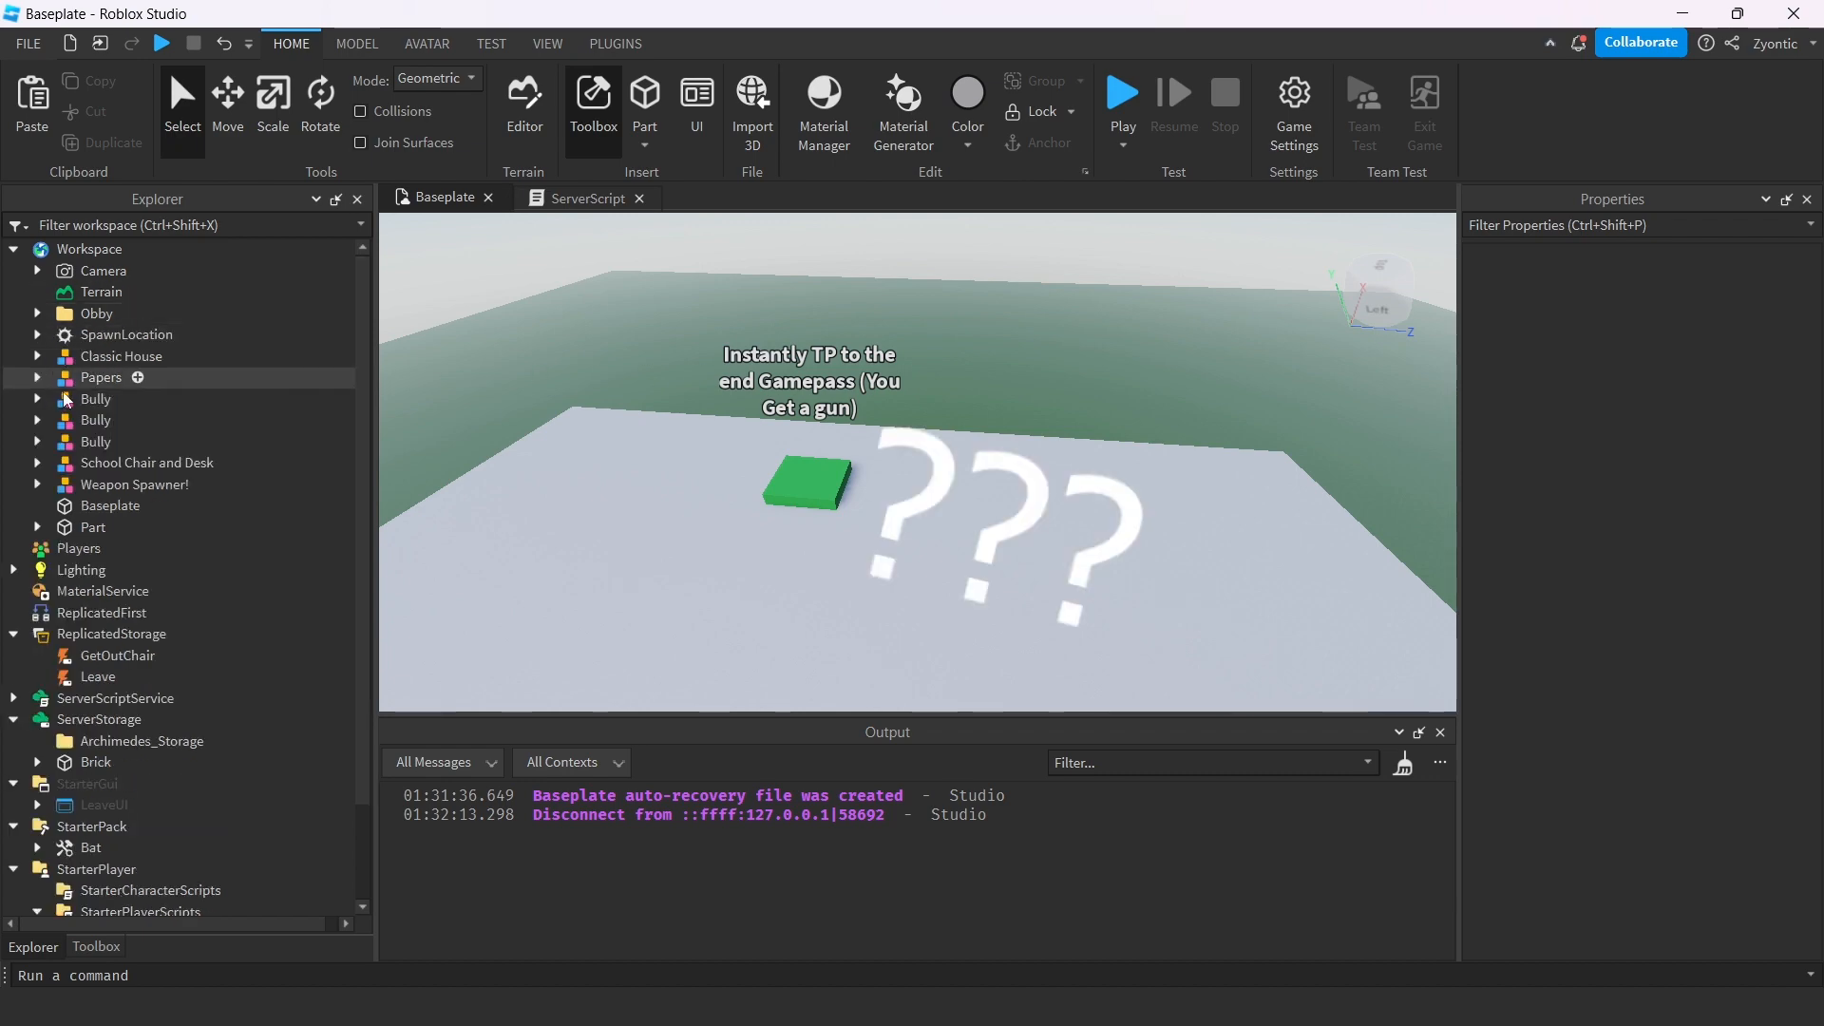
Start a playtest to try the Bat among the Bullies near the house
left_click(1122, 92)
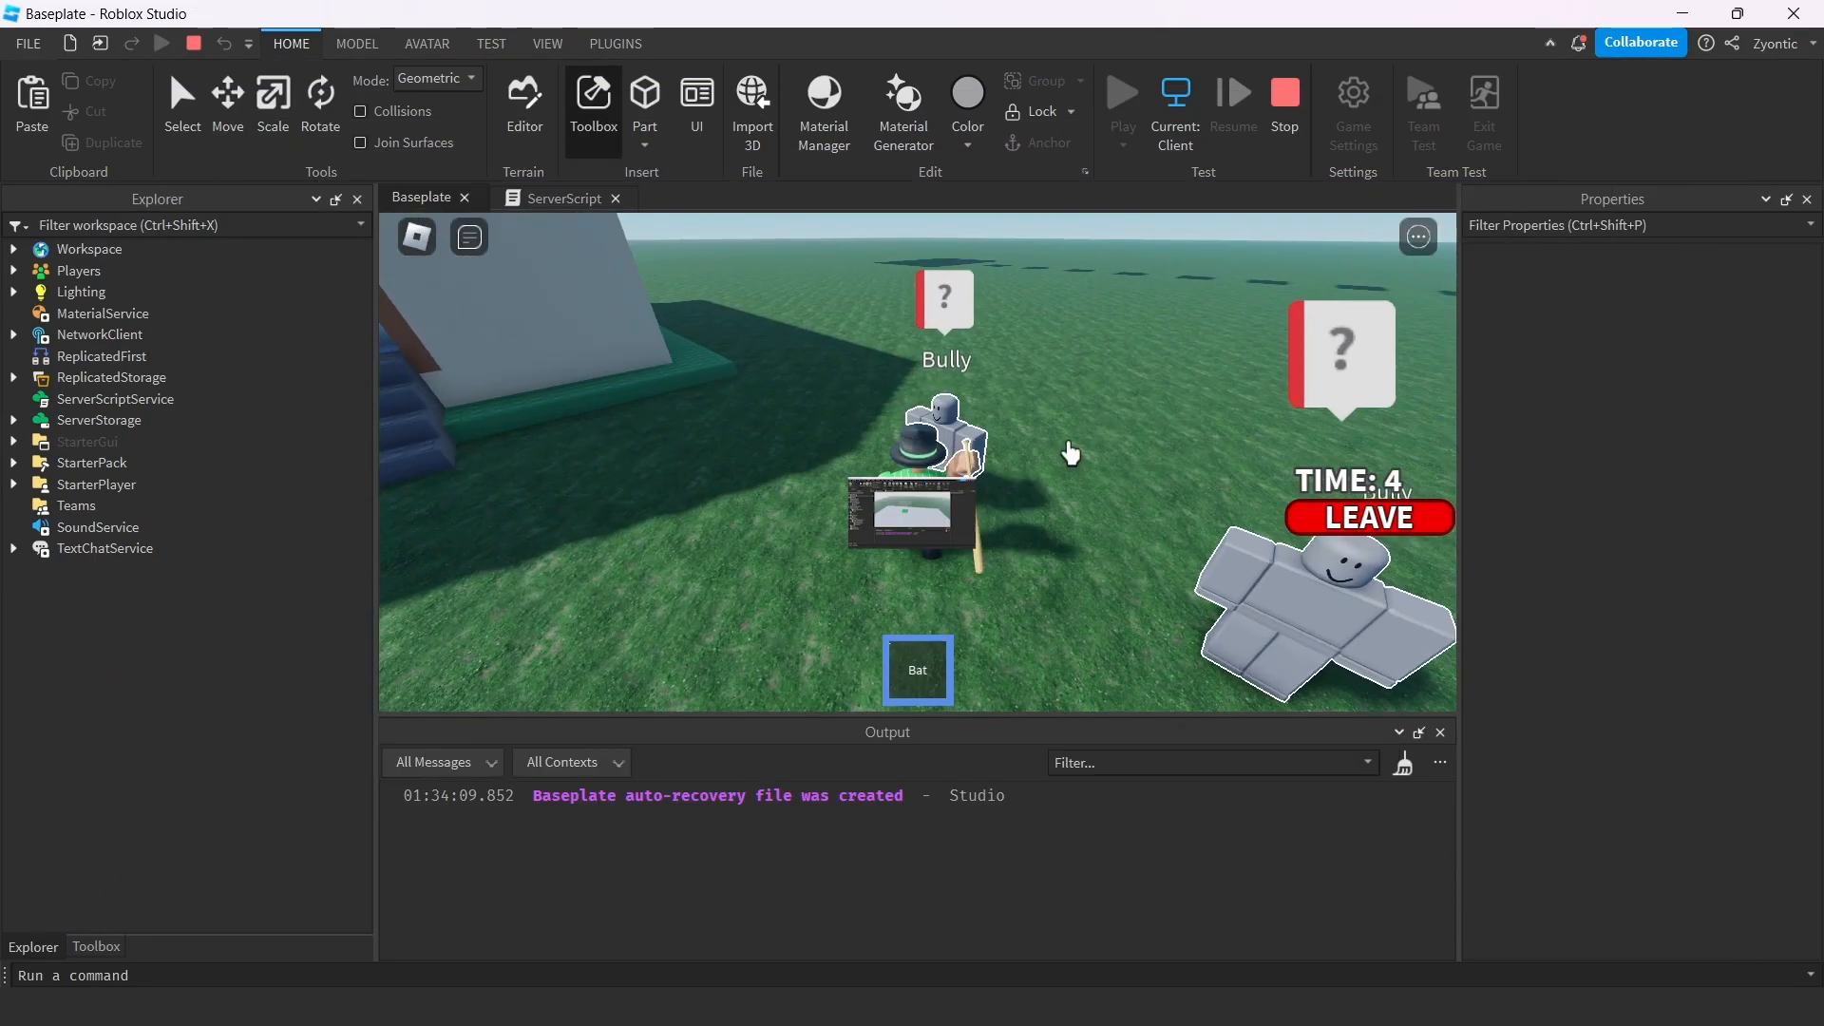